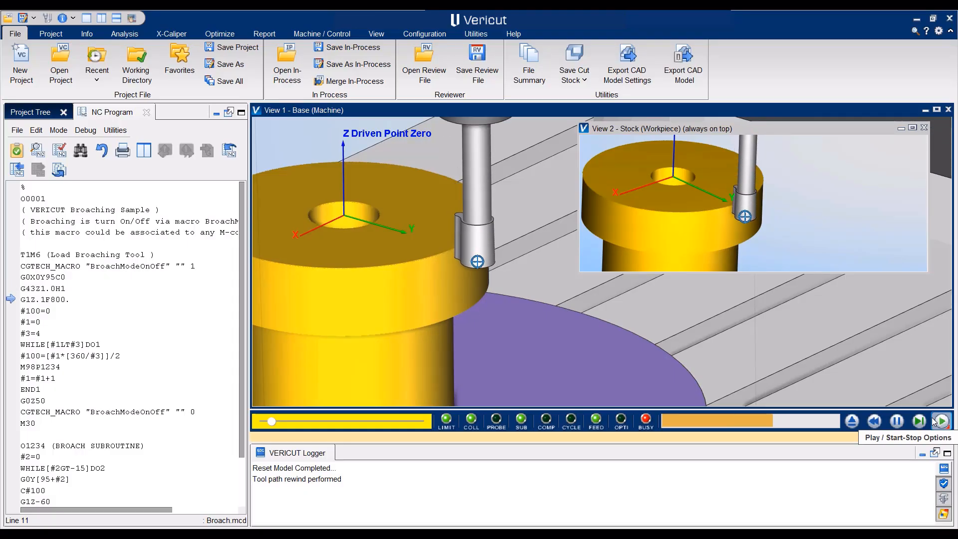
# - Stop the broaching simulation and rewind it to the program start with the part uncut
pyautogui.click(919, 421)
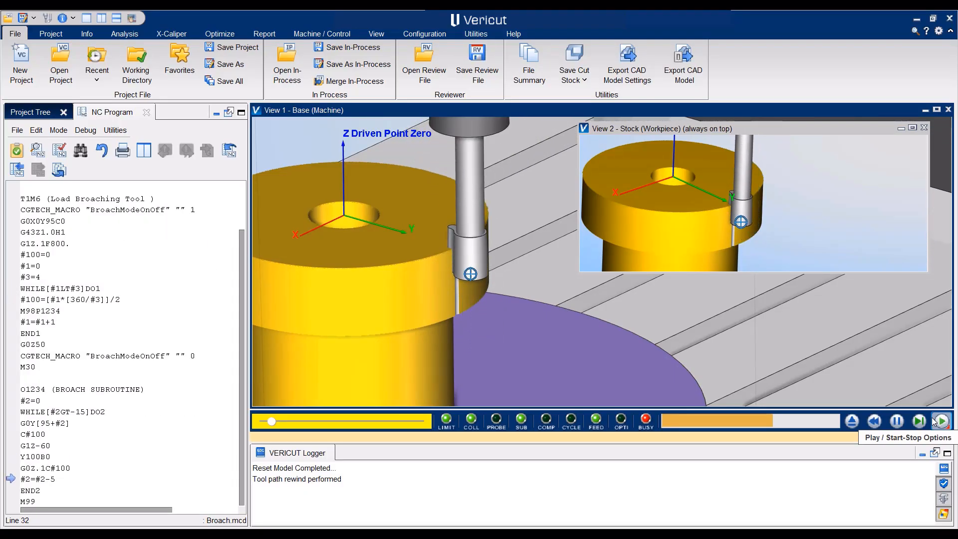
pyautogui.click(940, 421)
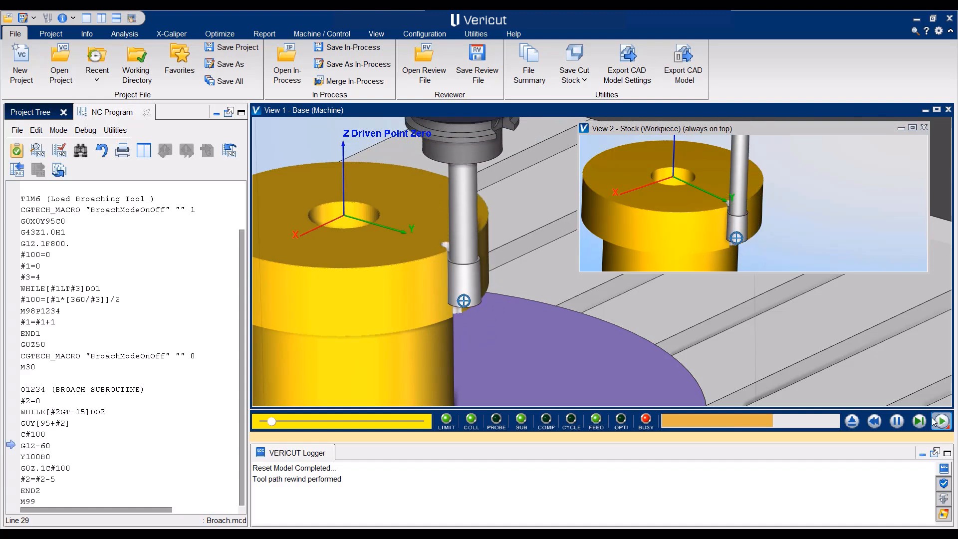
pyautogui.click(939, 421)
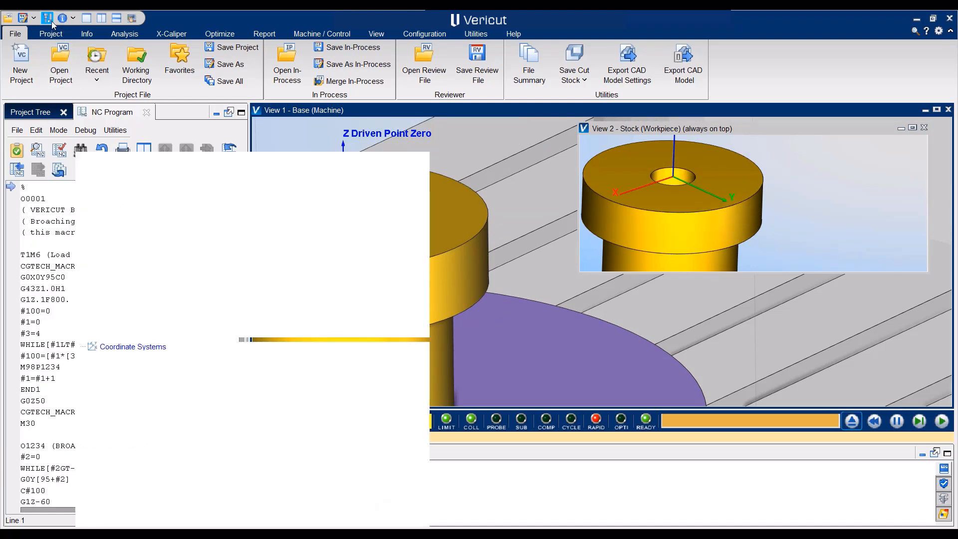
# - In Tool Manager's Import options, begin a CAD tool import from Broach Tool.STEP
pyautogui.click(47, 18)
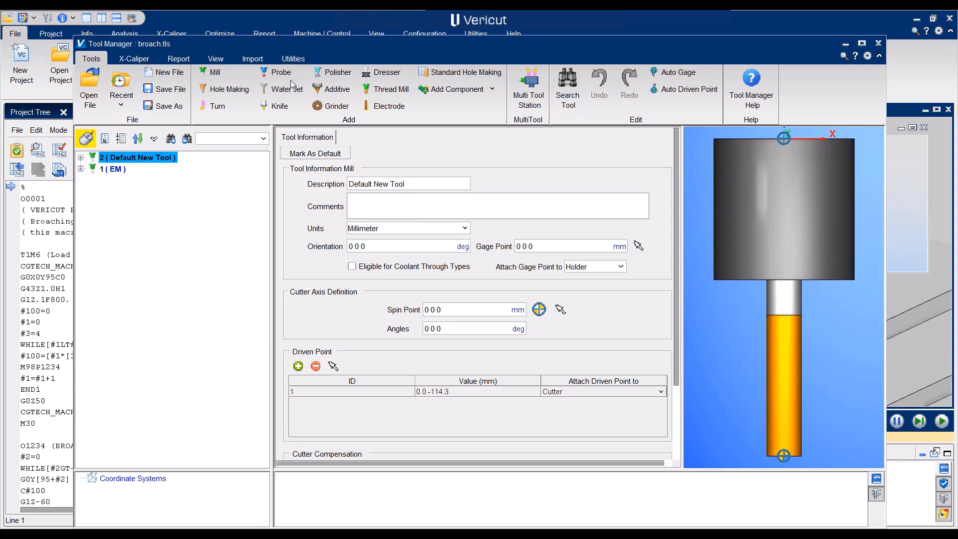
pyautogui.click(252, 59)
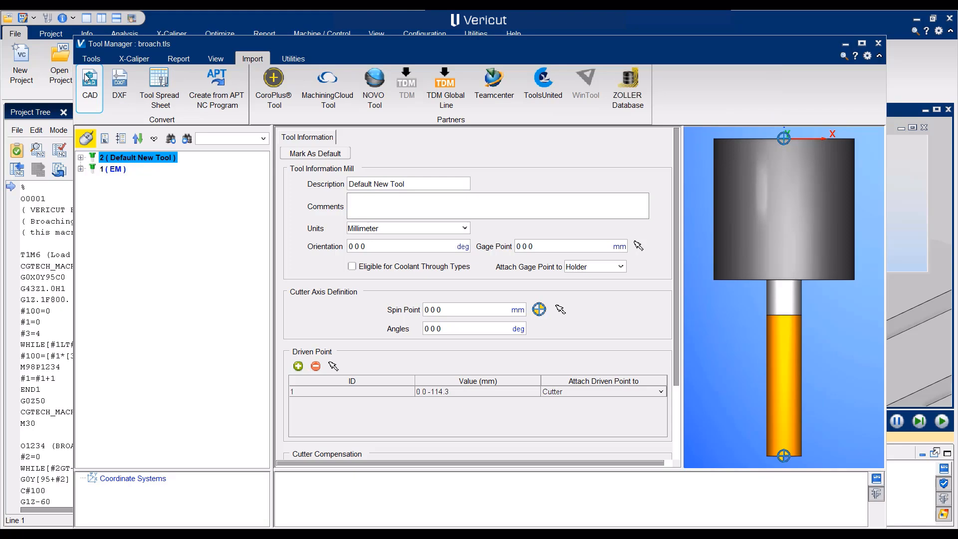
pyautogui.click(89, 83)
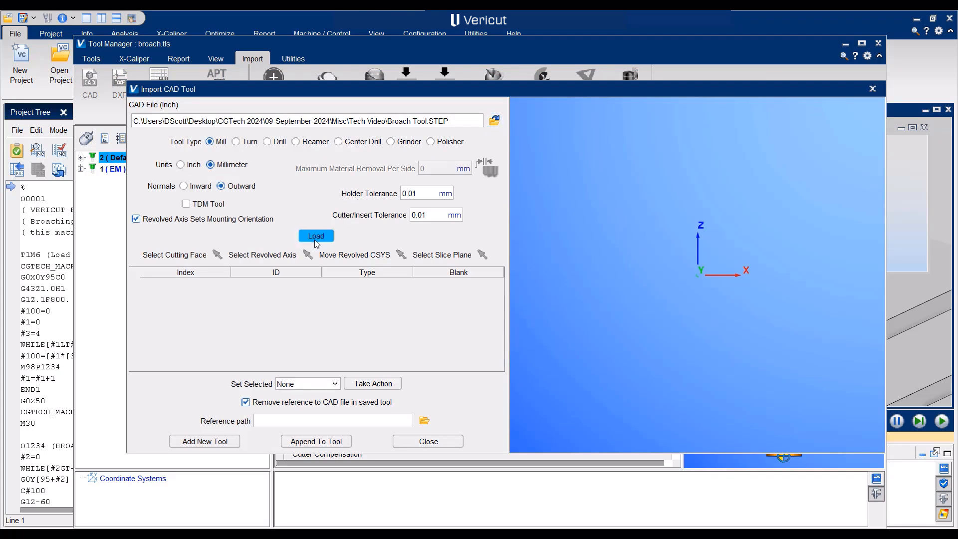
# - Load the broach STEP geometry and type its components as shank, insert cutter and holder
pyautogui.click(316, 235)
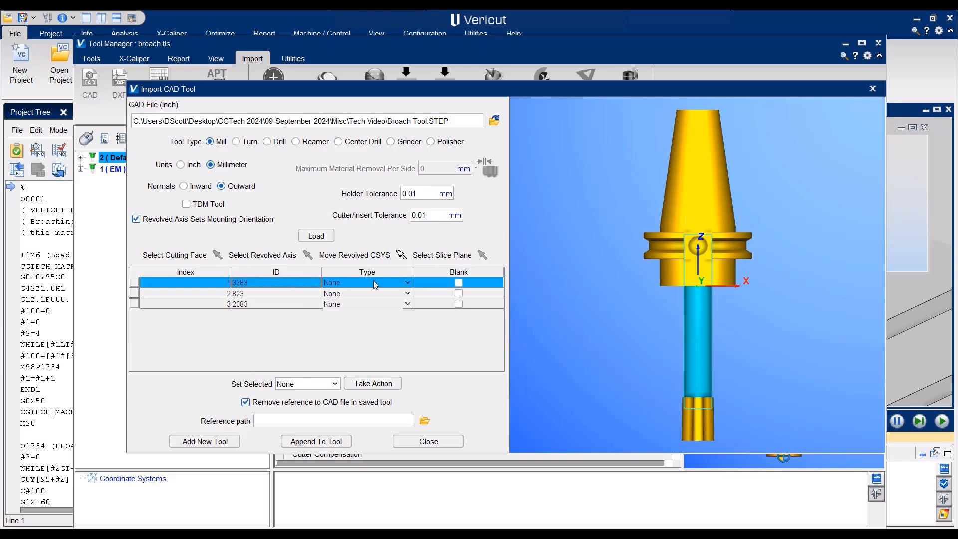
pyautogui.click(406, 283)
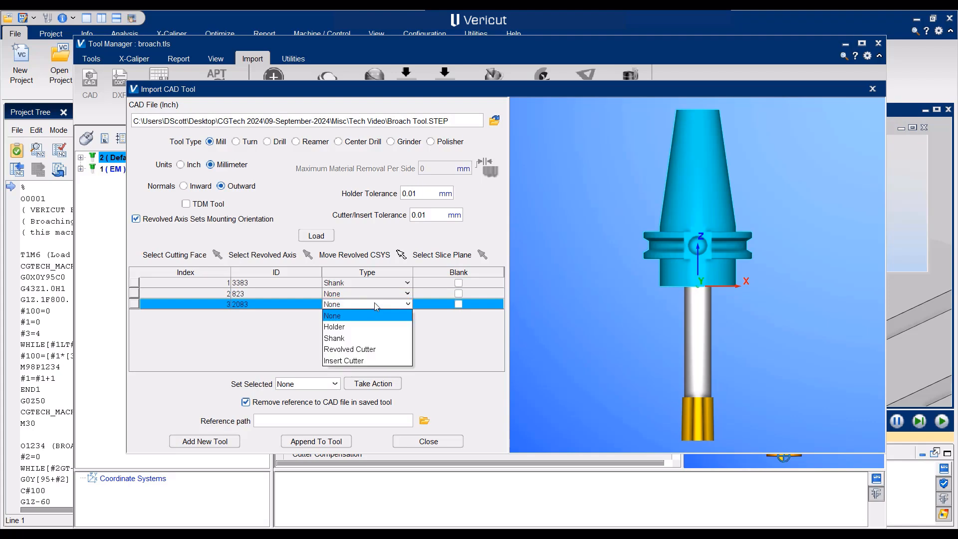
pyautogui.click(334, 327)
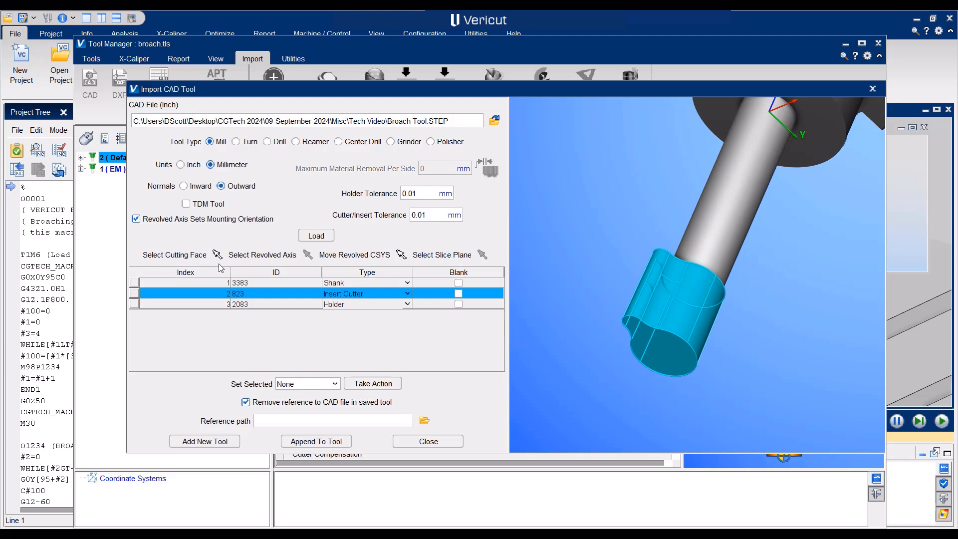
# - Define the insert cutter's cutting face by picking it on the model and confirm
pyautogui.click(216, 254)
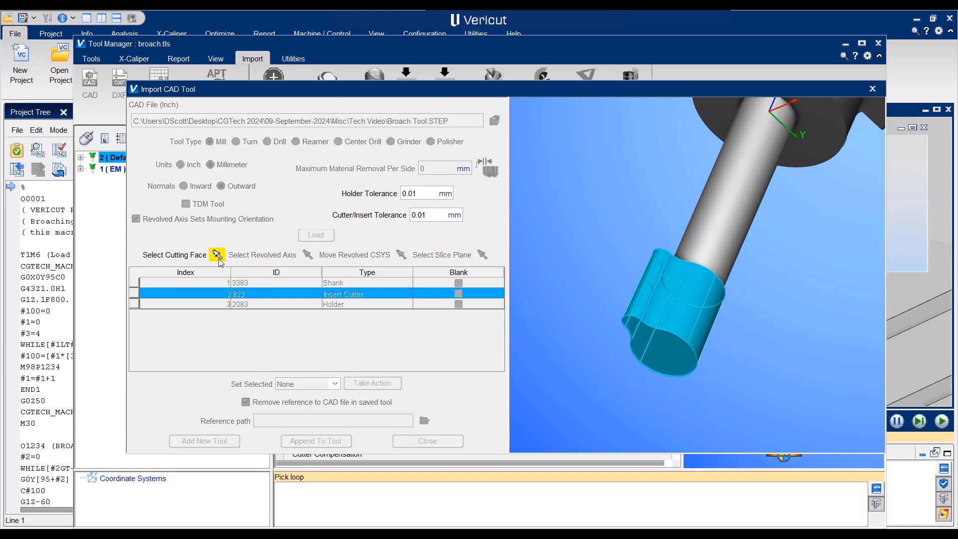
pyautogui.click(662, 360)
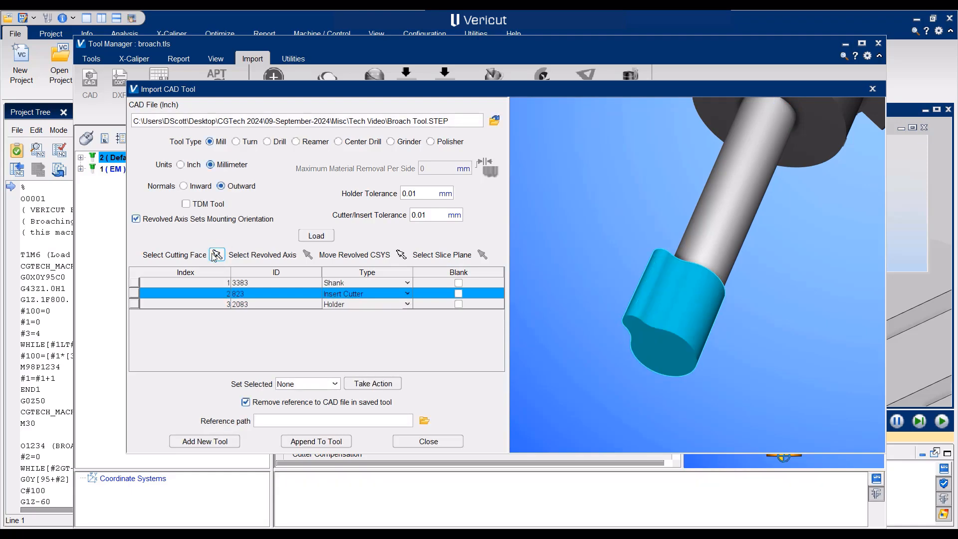
pyautogui.click(204, 441)
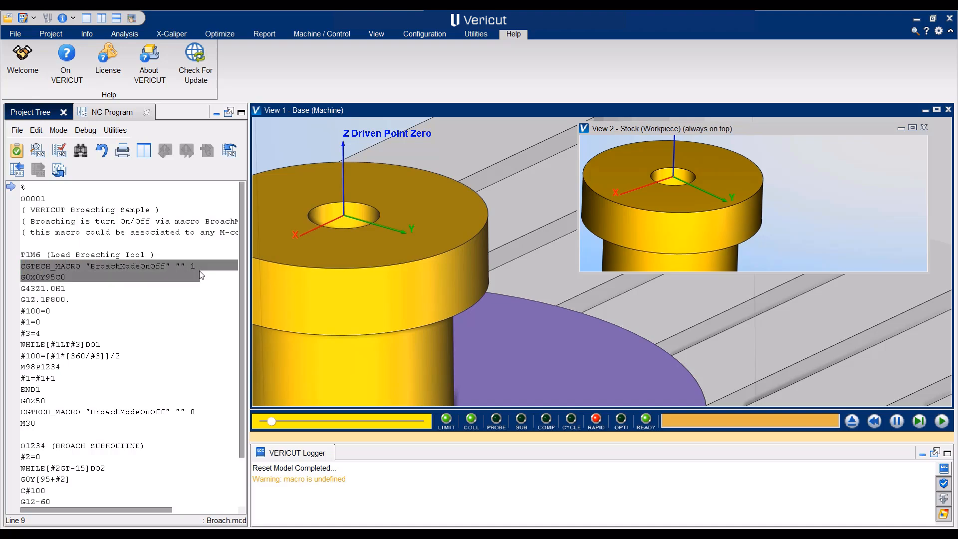
# - Highlight the CGTECH_MACRO BroachModeOnOff call in the NC program
pyautogui.click(107, 266)
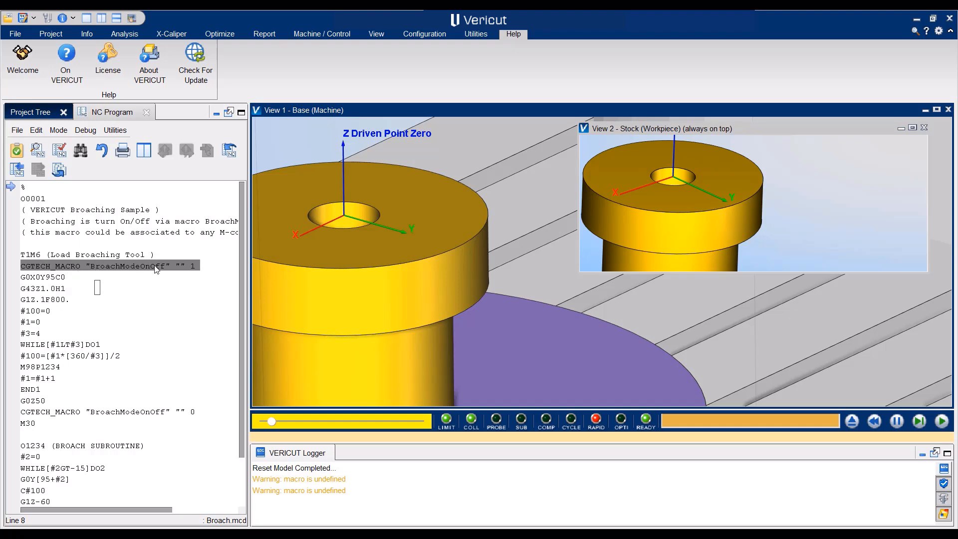
pyautogui.moveTo(200, 272)
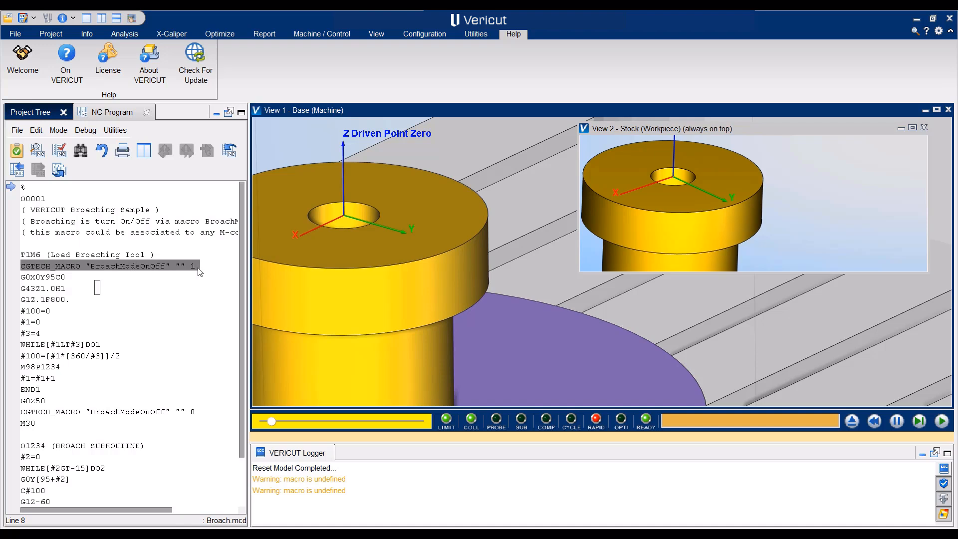
pyautogui.moveTo(178, 417)
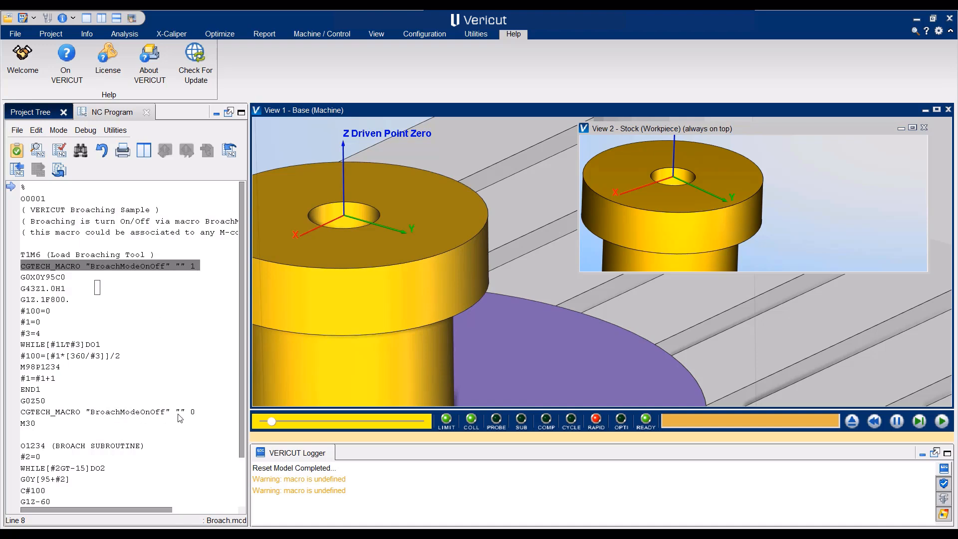
pyautogui.moveTo(946, 436)
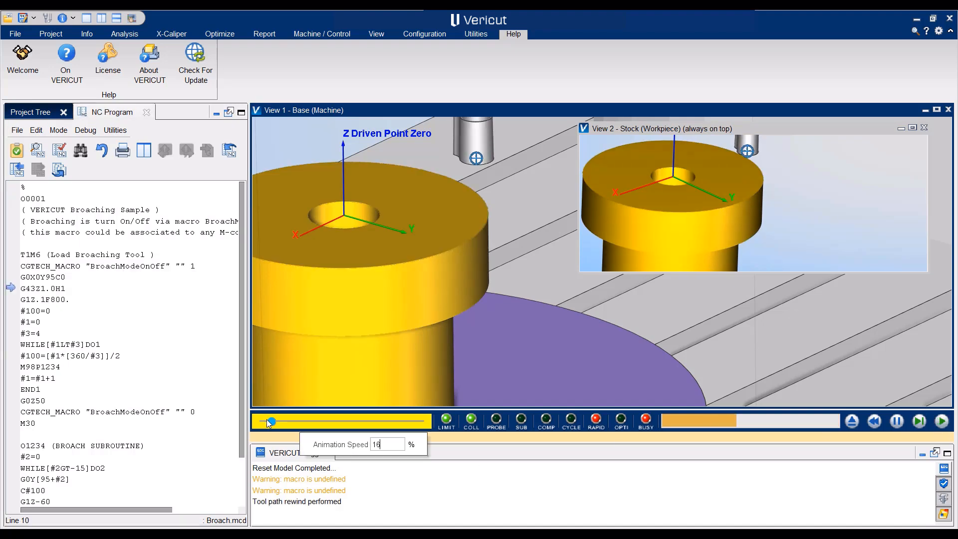
# - Play the program until keyway slots are cut into the rim, then halt playback
pyautogui.click(919, 421)
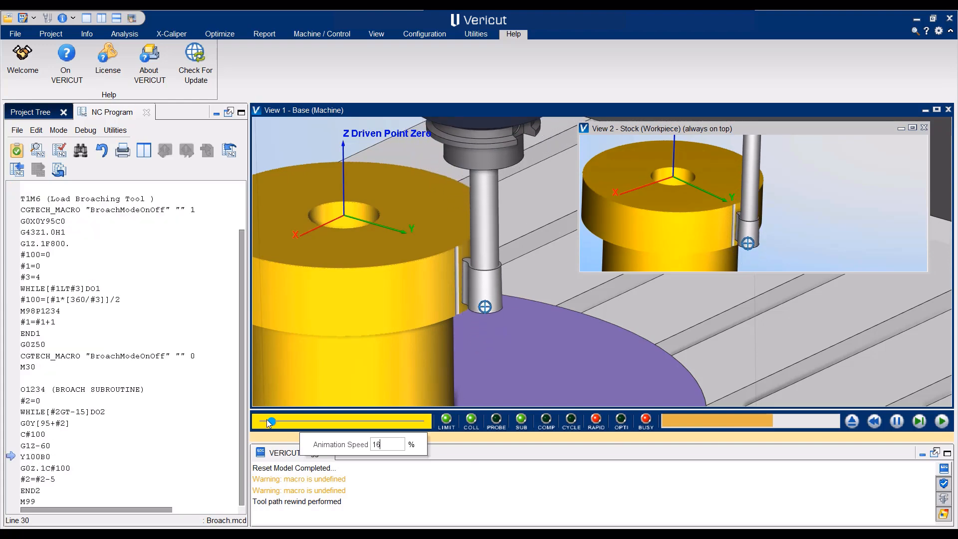
pyautogui.click(917, 421)
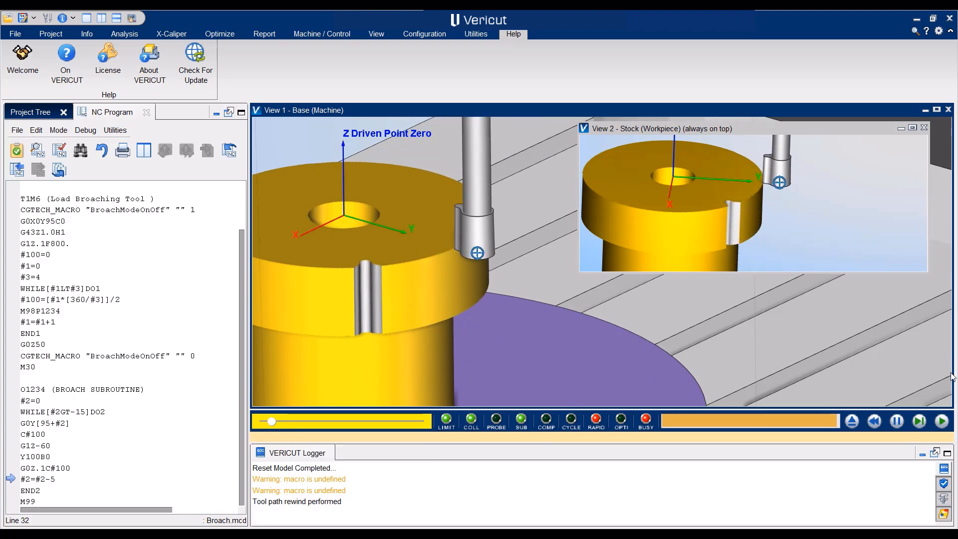
pyautogui.click(896, 421)
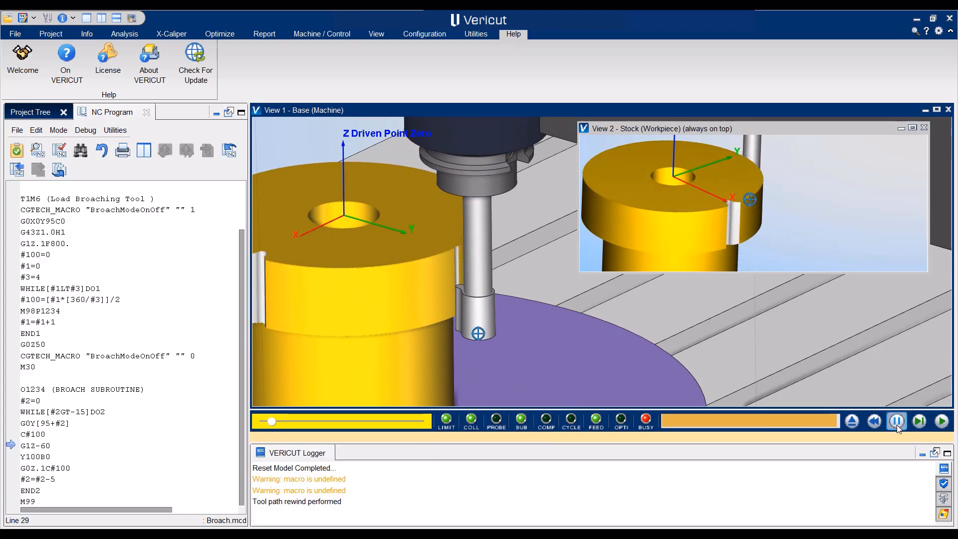